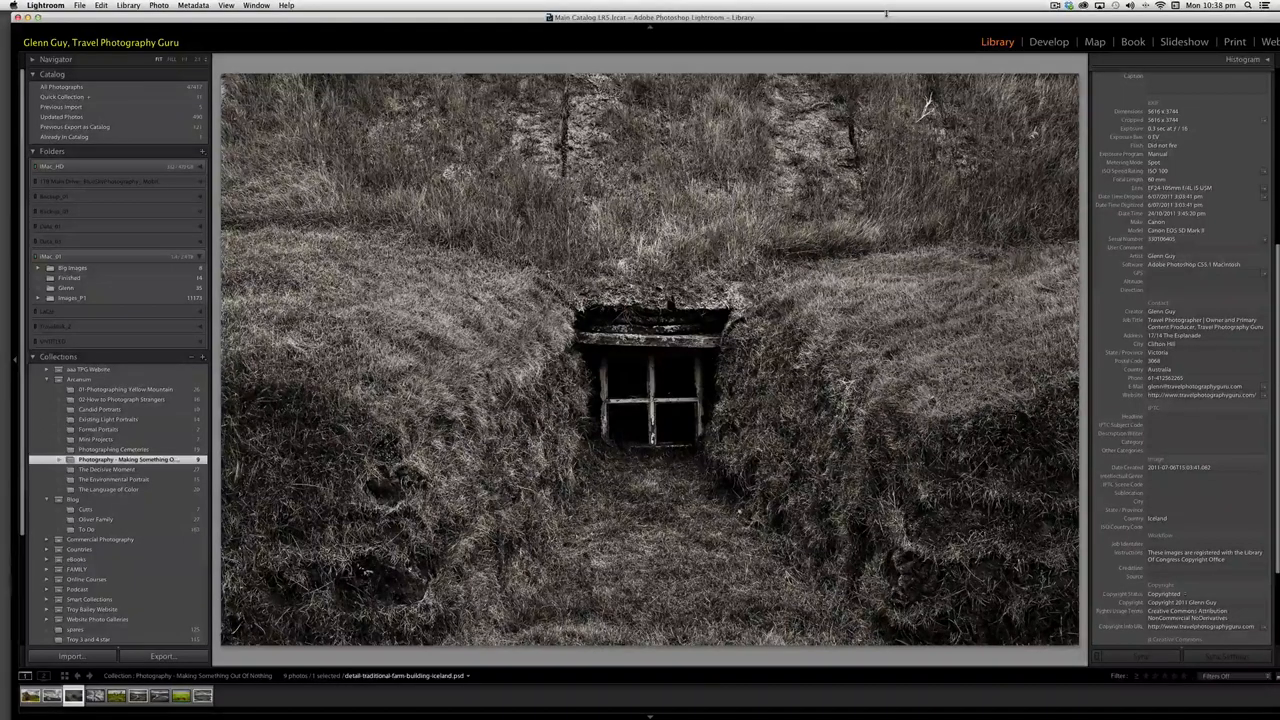
Open the black-and-white virtual copy of the 1875 church photo from the filmstrip.
click(94, 695)
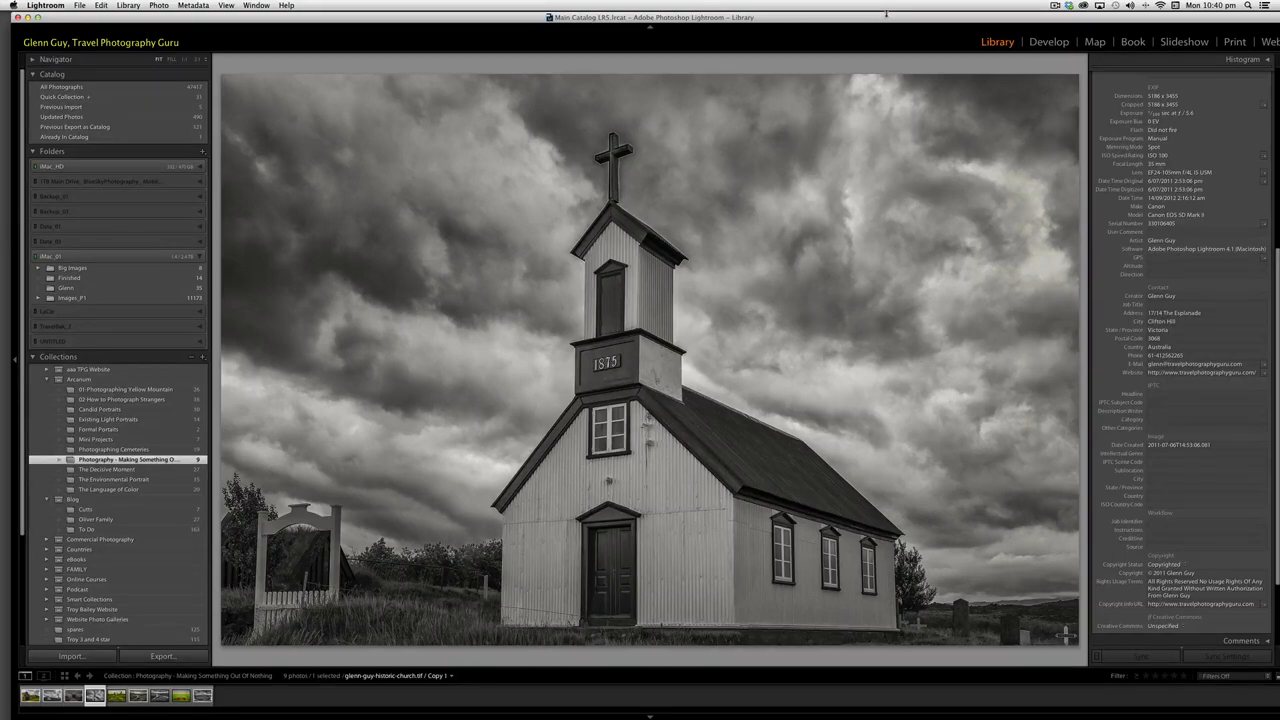
click(1048, 42)
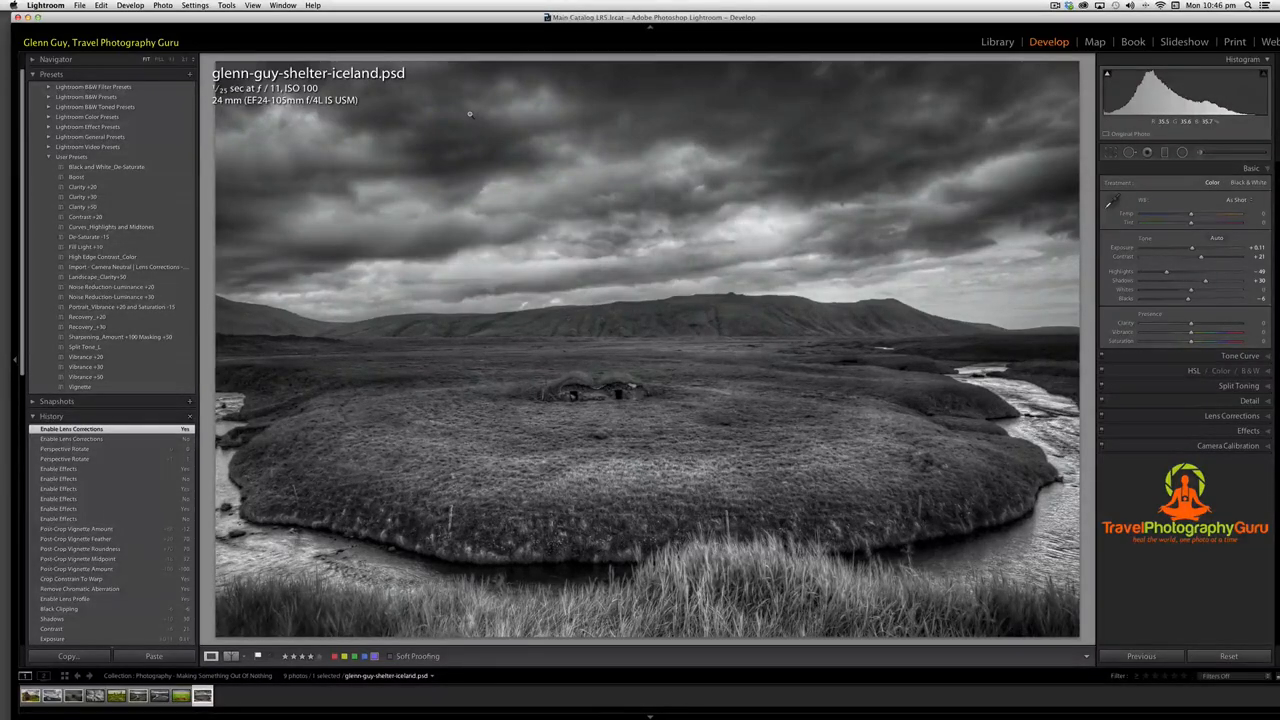
Open the color photo glenn-guy-sheep-in-shelter.psd in Develop.
click(180, 694)
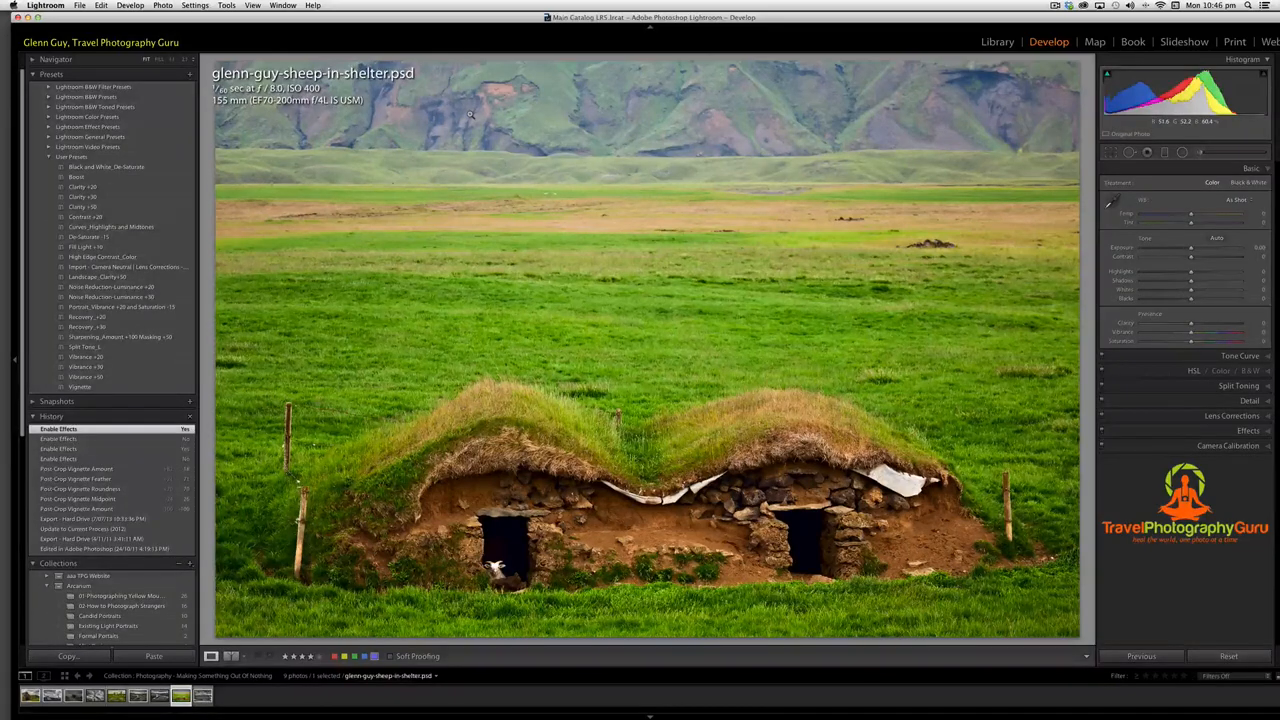